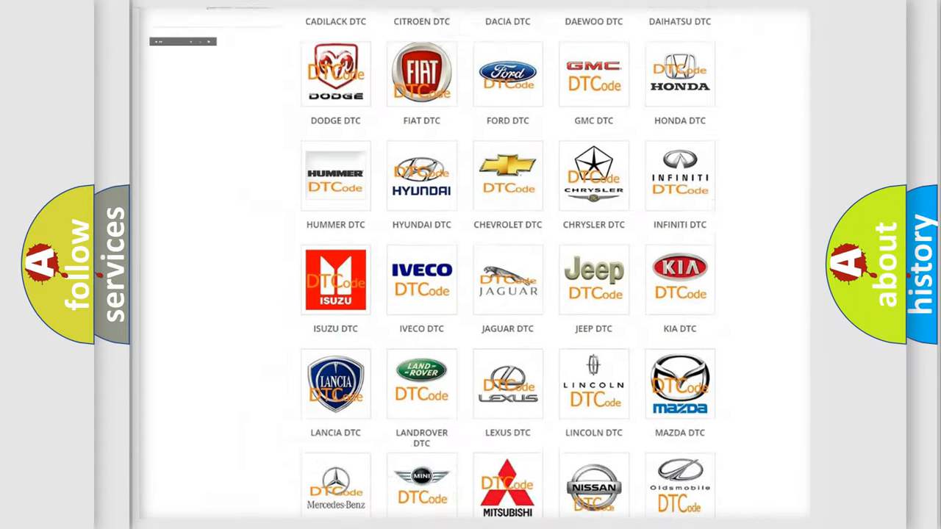
# Step: Show the Cadillac airbag DTC list from B0002 onward and browse through its codes
pyautogui.scroll(3)
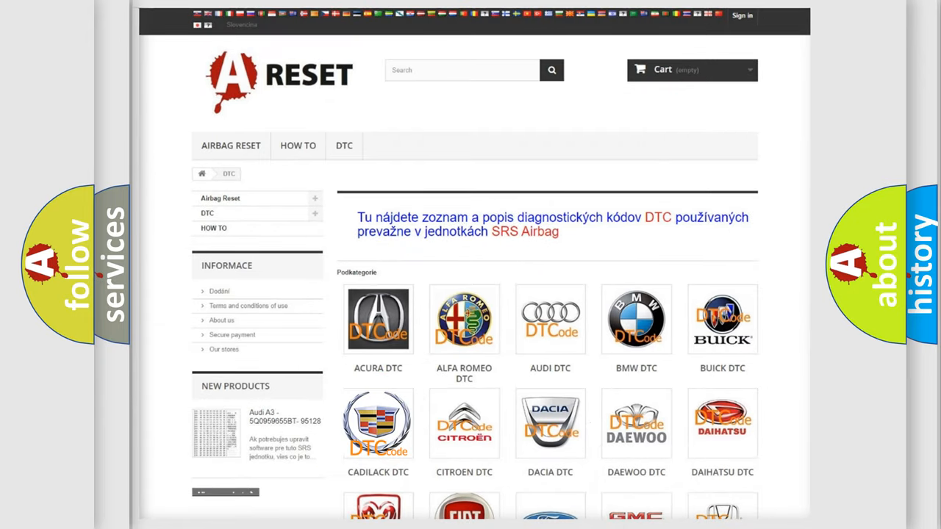
pyautogui.click(378, 423)
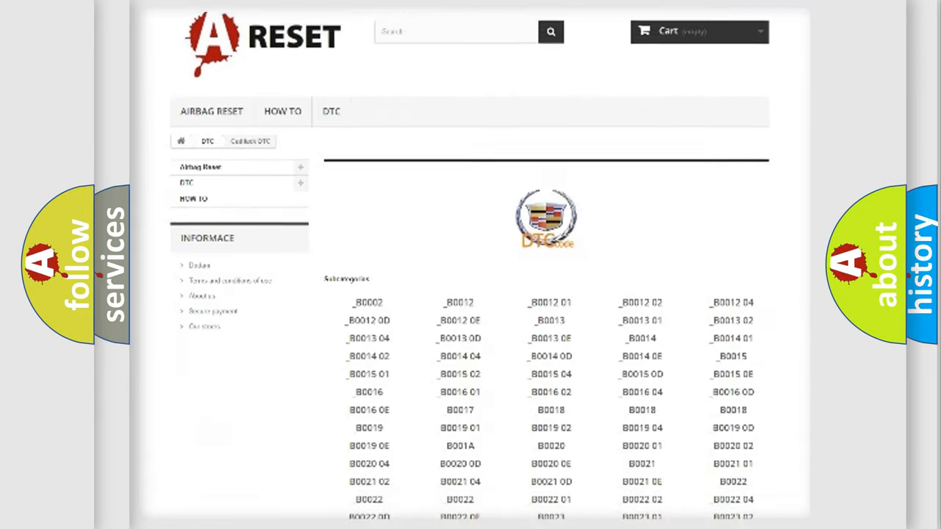
pyautogui.scroll(-3)
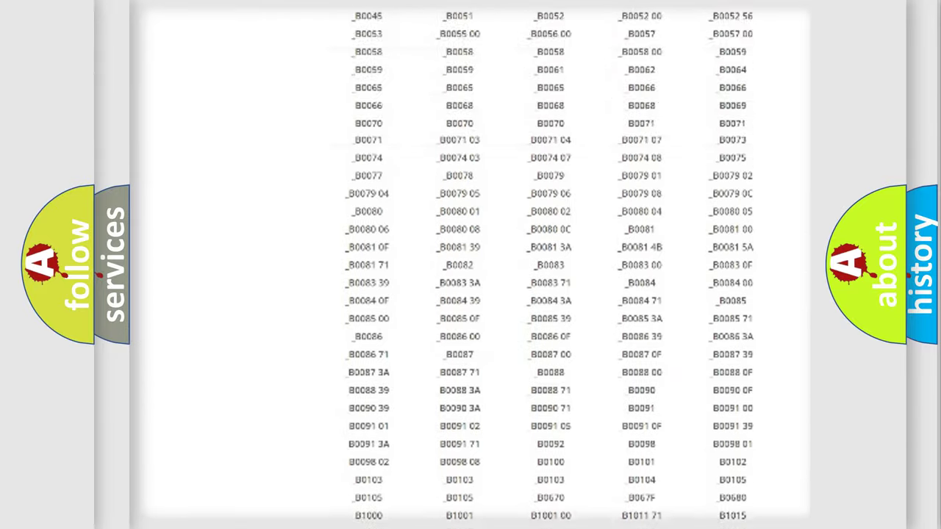
pyautogui.scroll(3)
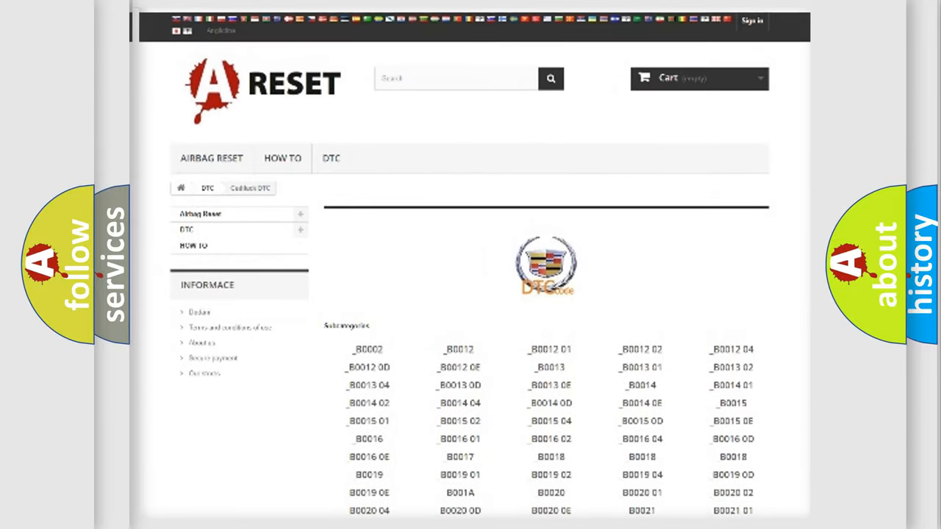